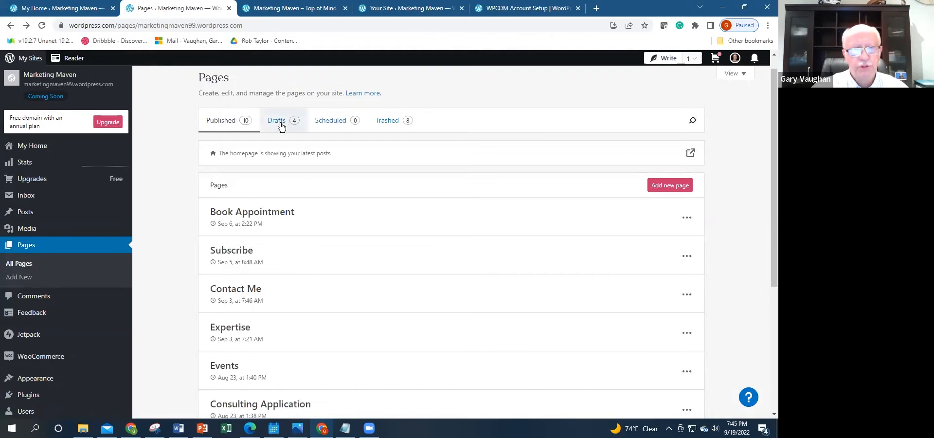
Filter the Pages list to Drafts, showing Contact, Team, About Me and Services templates.
left_click(276, 120)
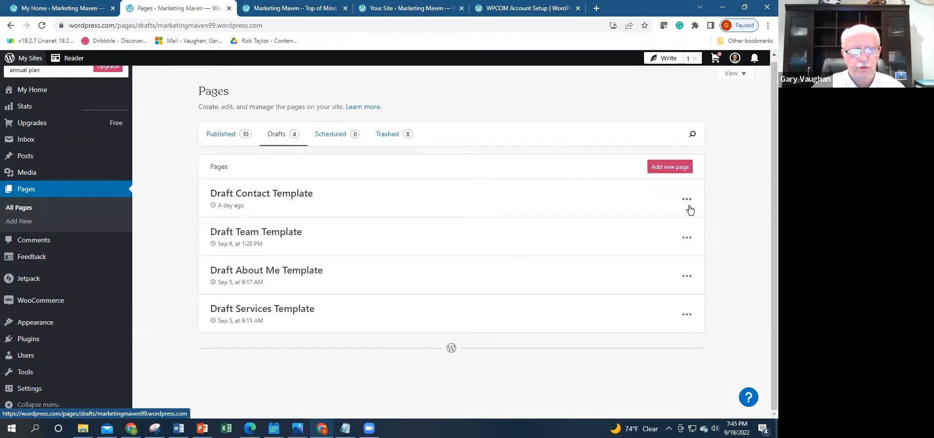
mouse_move(336, 211)
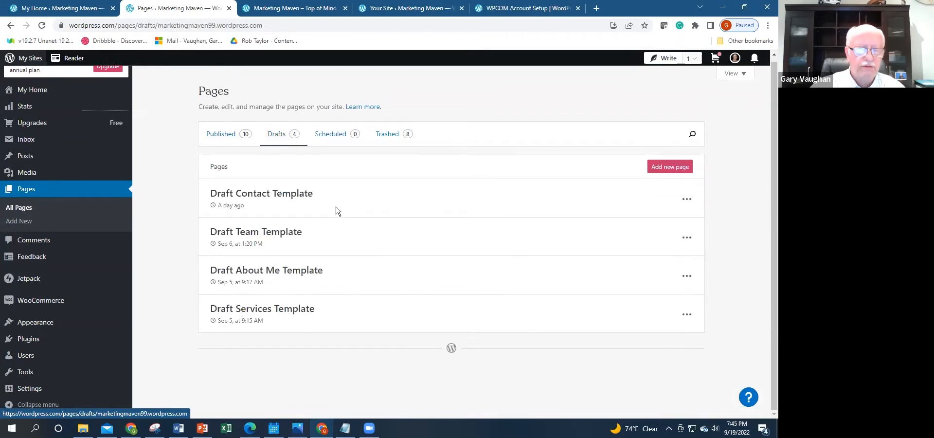
mouse_move(321, 206)
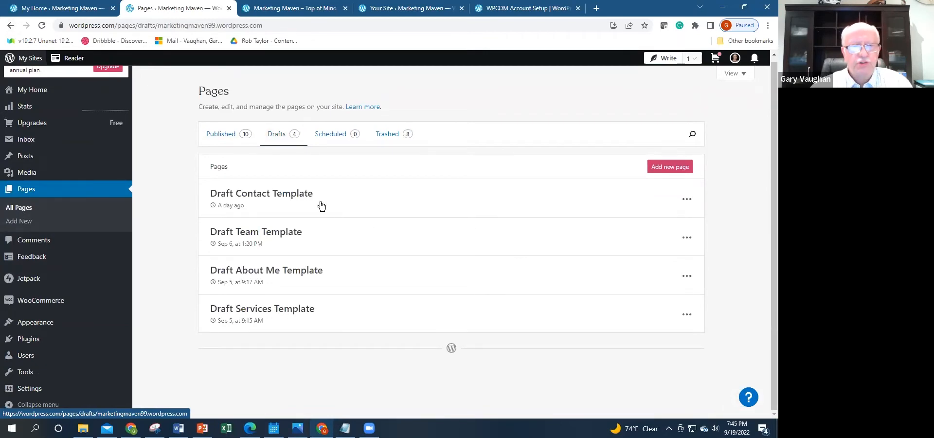
left_click(262, 193)
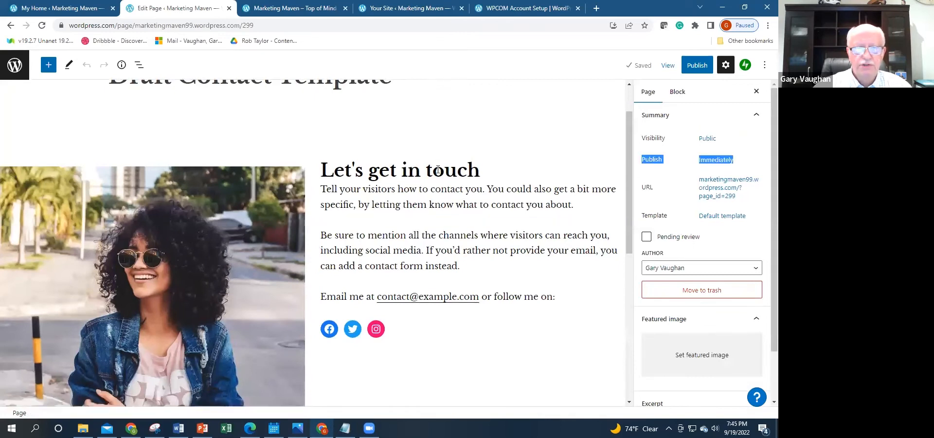
scroll("down", 3)
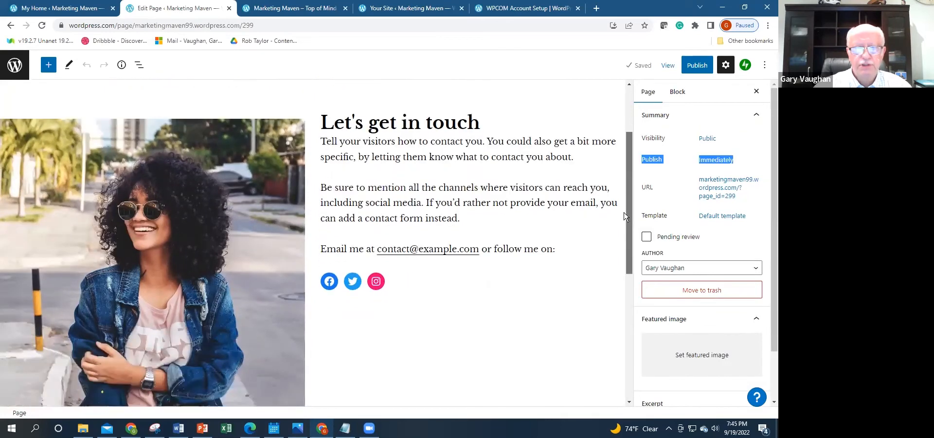
scroll("down", 3)
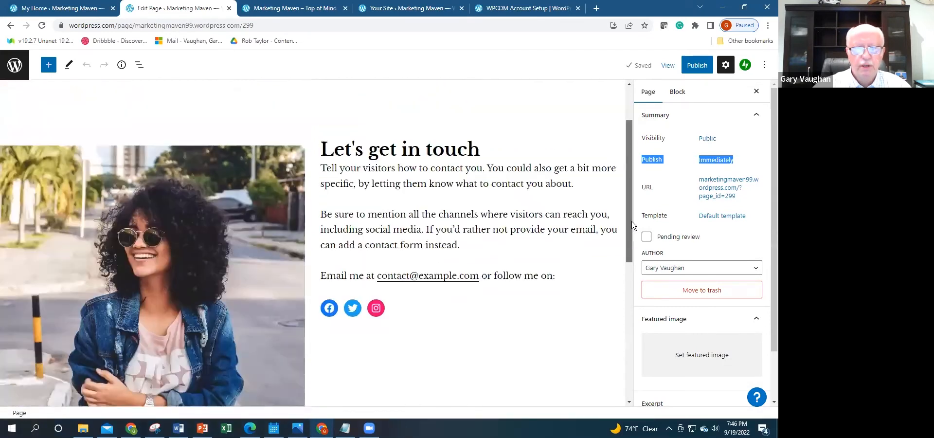
left_click(152, 239)
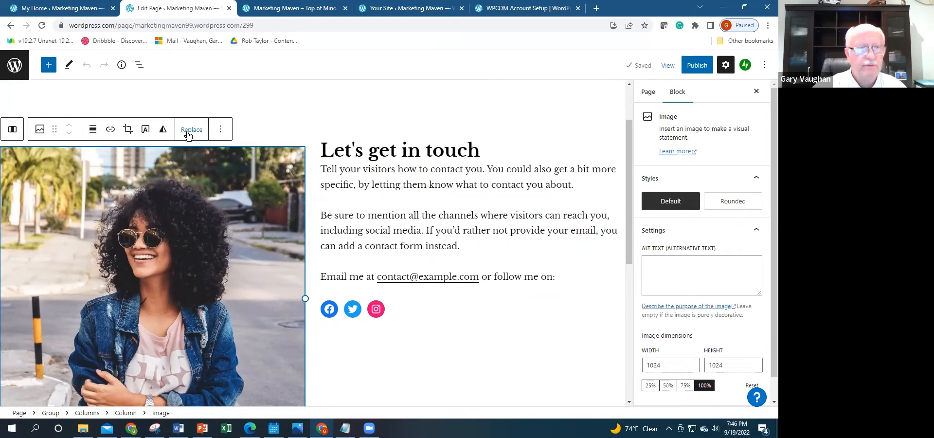
mouse_move(210, 197)
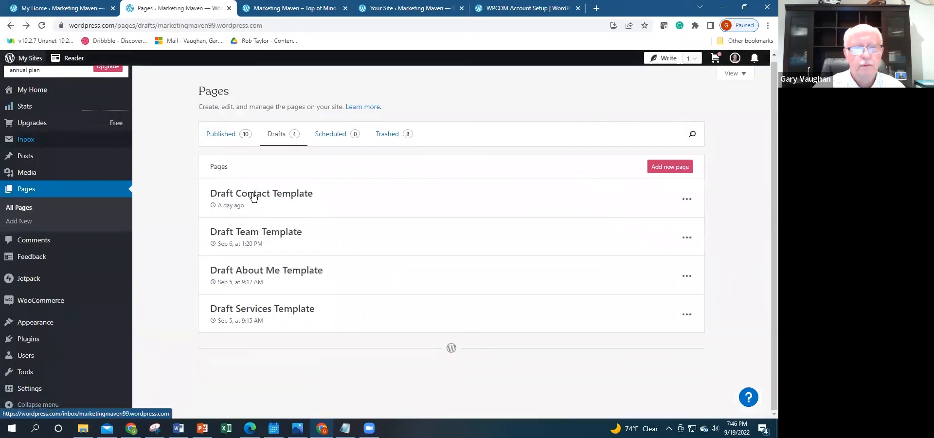
left_click(260, 193)
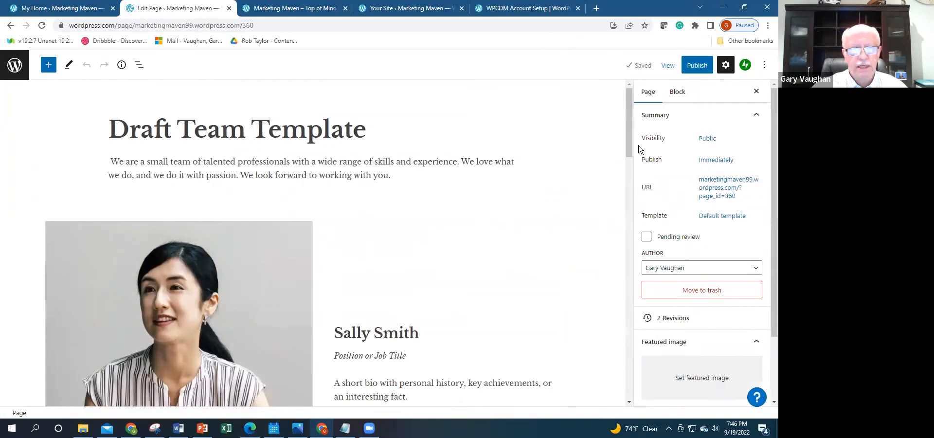
scroll("down", 3)
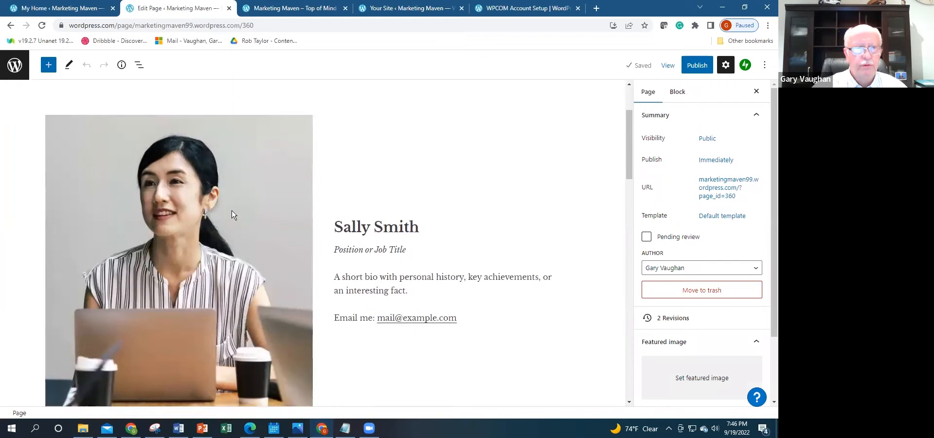
left_click(232, 214)
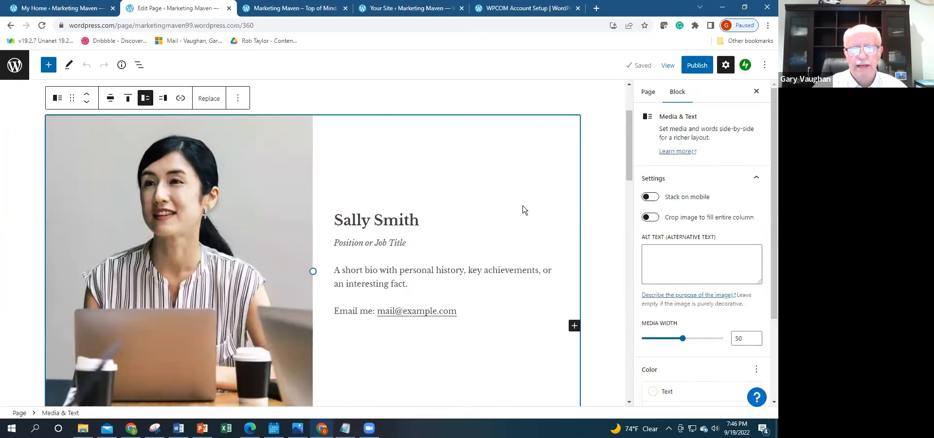
left_click(442, 276)
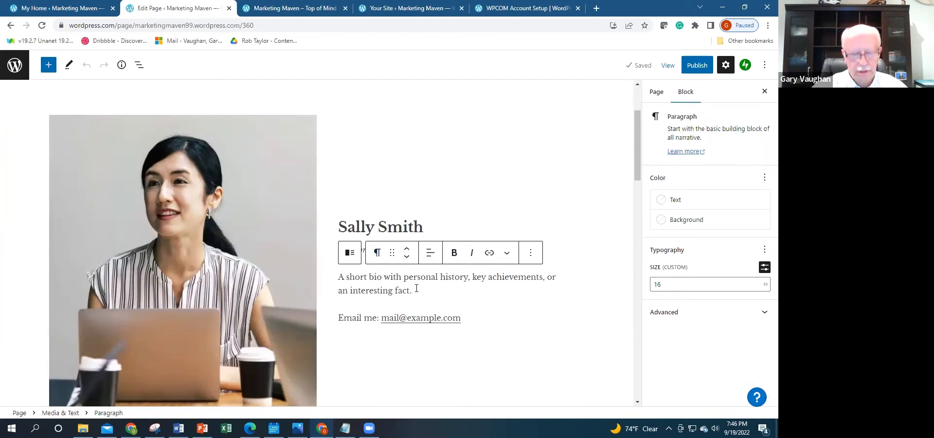
type("mmm")
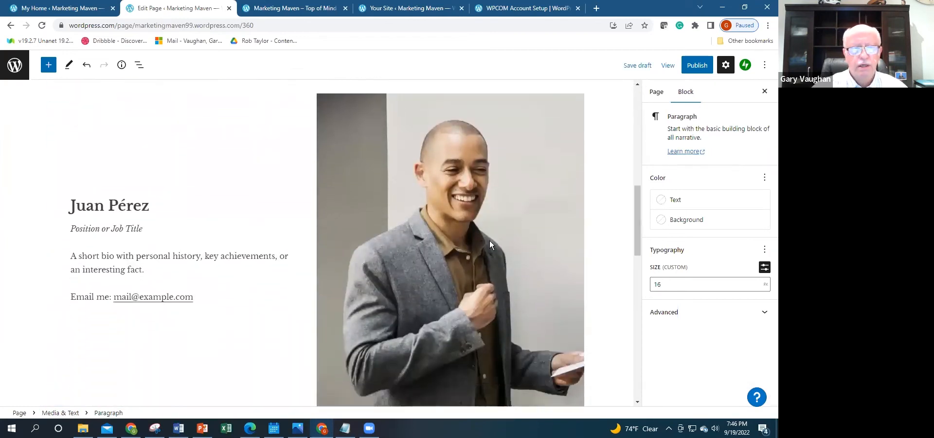
scroll("down", 3)
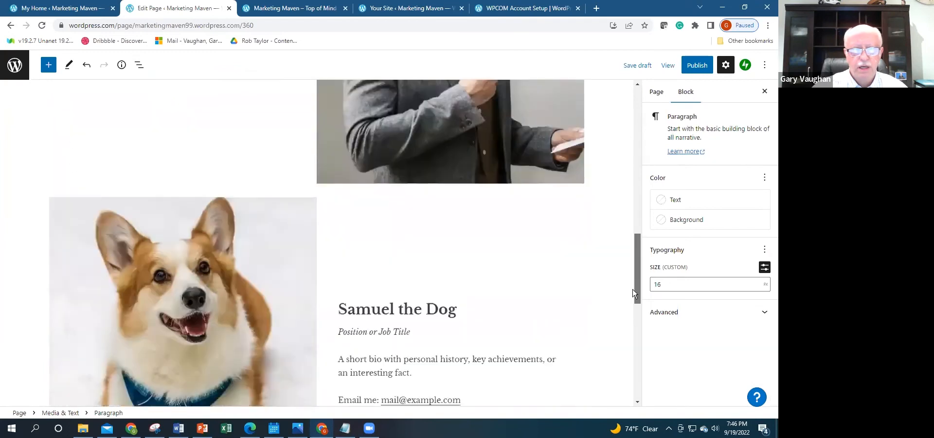
scroll("down", 3)
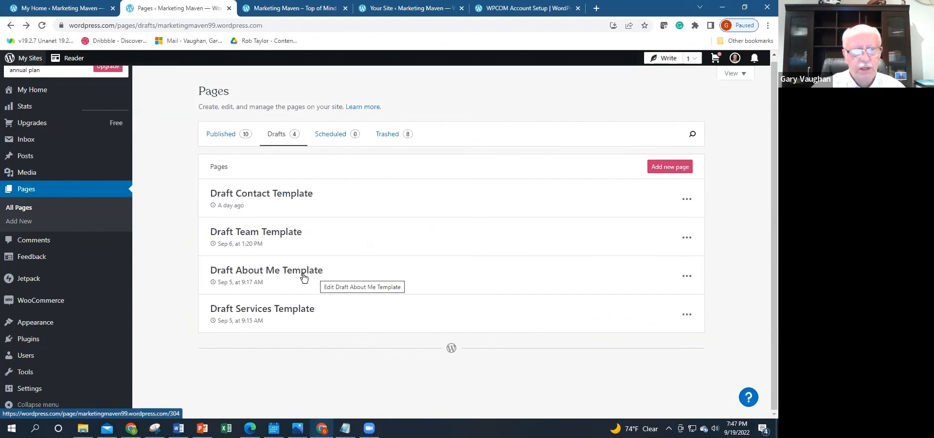
mouse_move(286, 213)
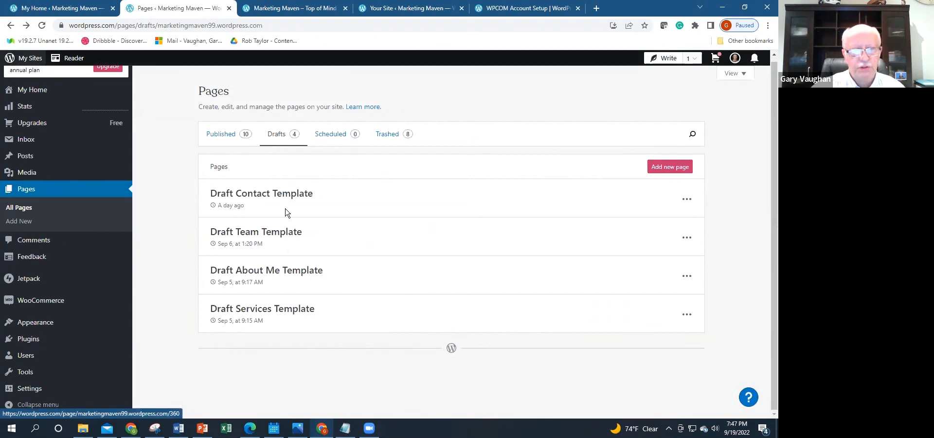
mouse_move(342, 240)
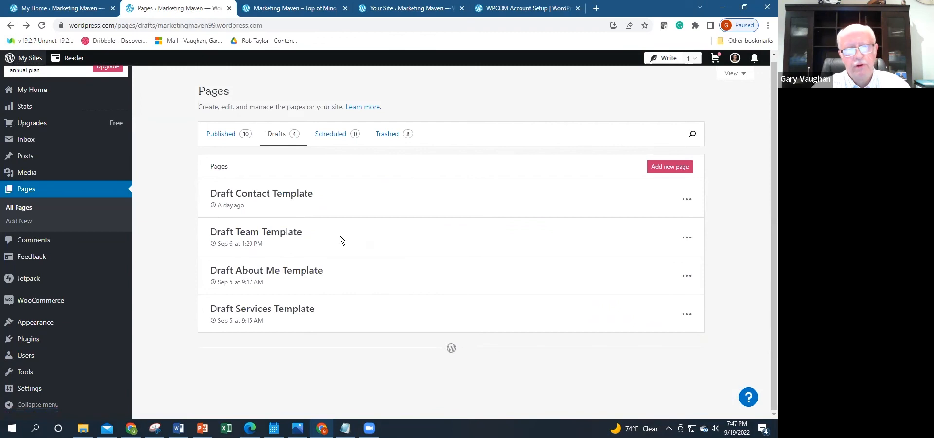